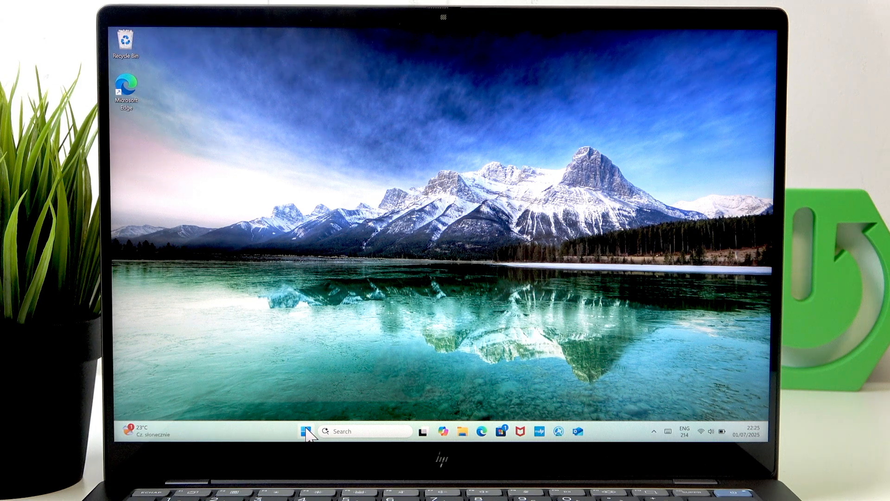
- Show the Start menu's full alphabetical list of installed apps
left_click(305, 431)
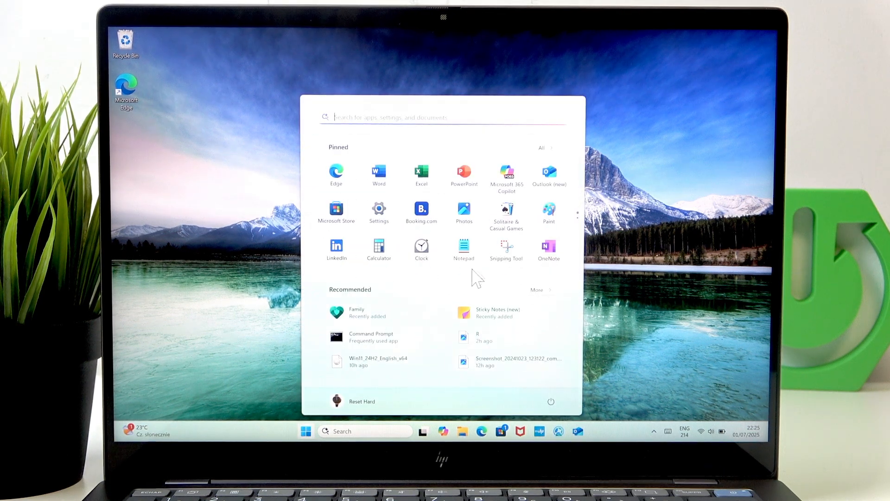
left_click(541, 147)
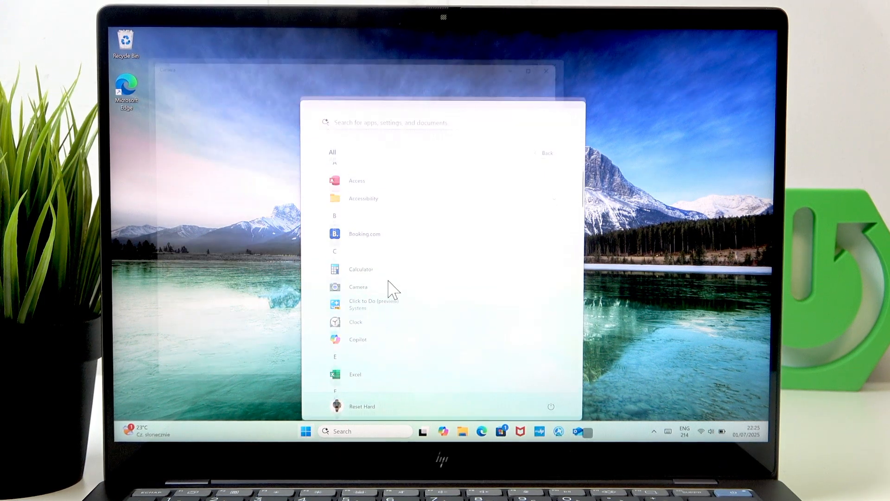
- Launch Camera, allow microphone access, view the live preview, then close the app
left_click(358, 286)
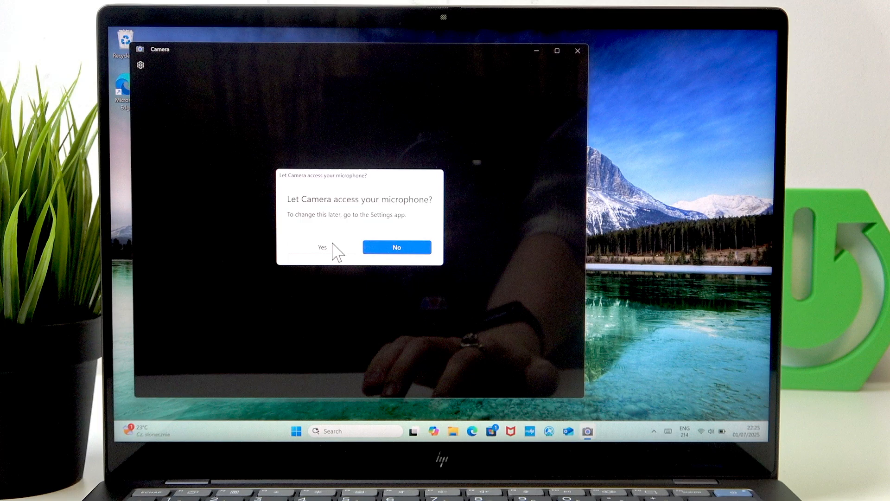
left_click(322, 247)
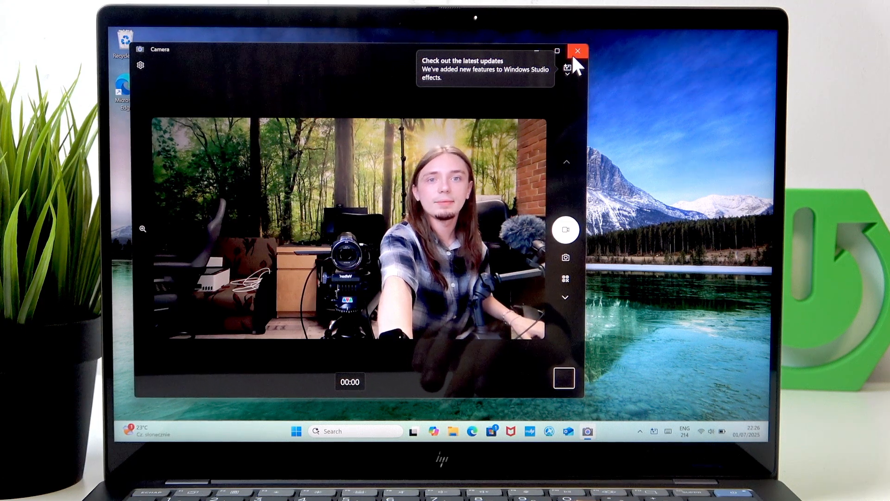
left_click(578, 51)
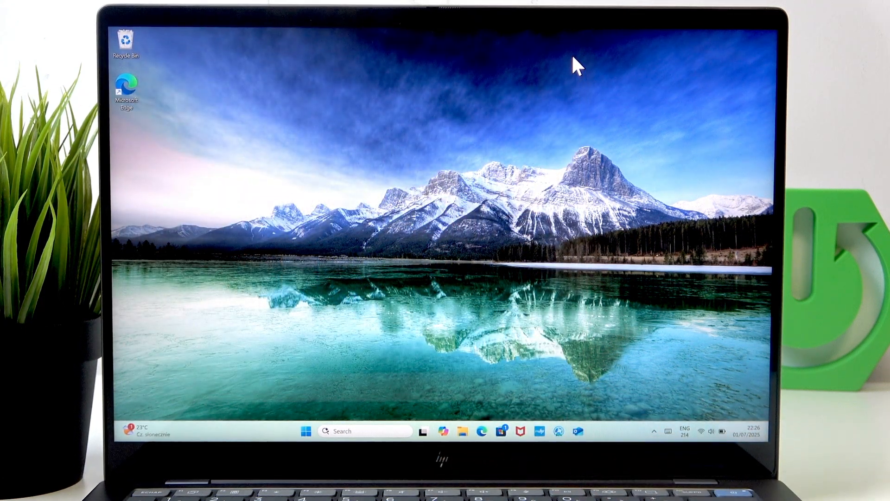